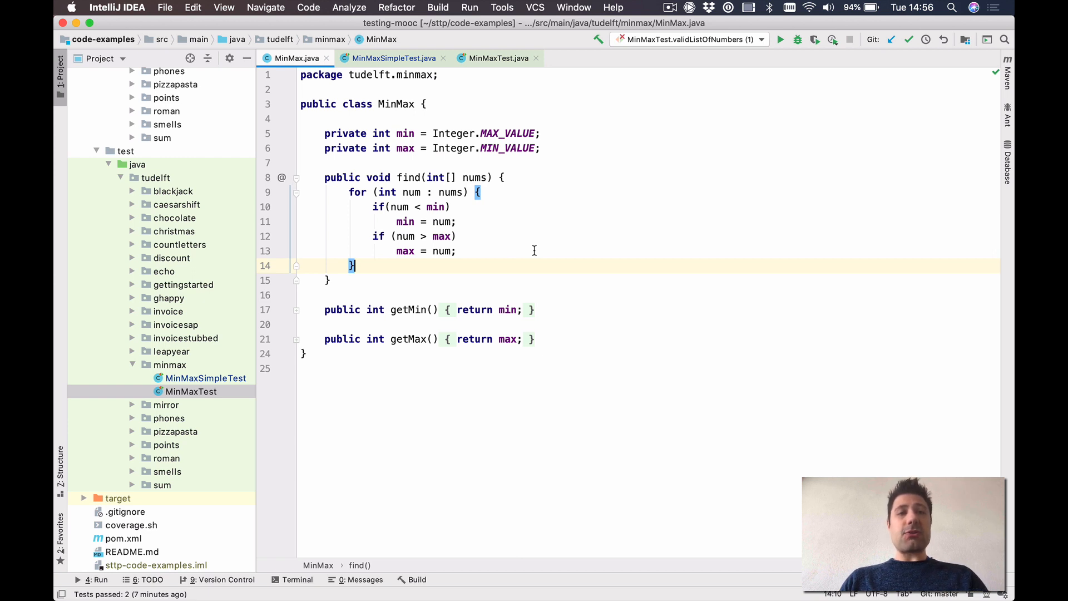
# Step: Bring up MinMaxSimpleTest with its two hand-written tests t1 and t2
pyautogui.click(393, 58)
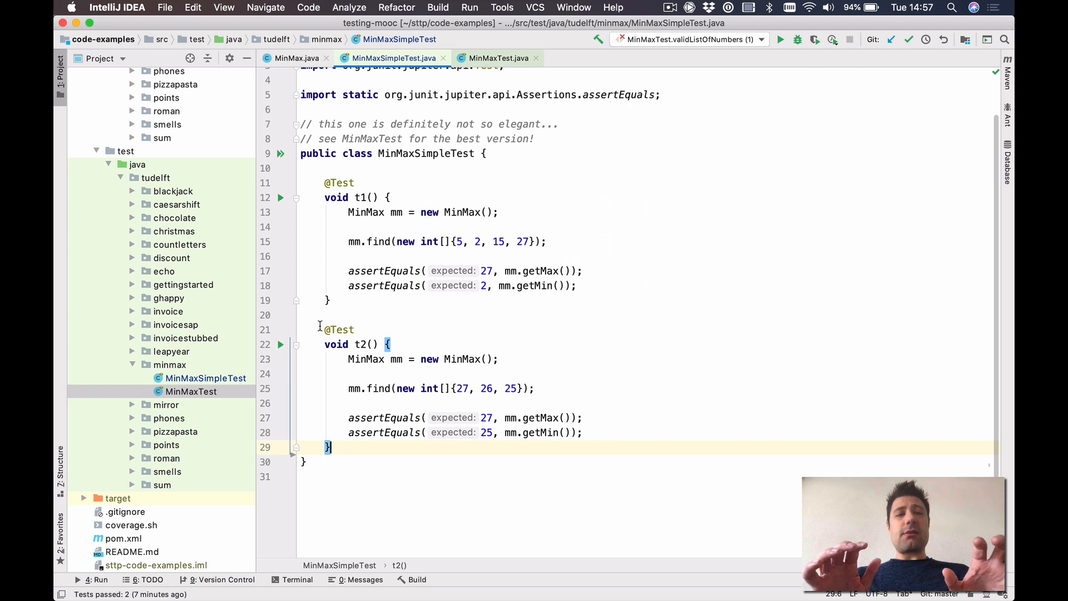
pyautogui.moveTo(277, 251)
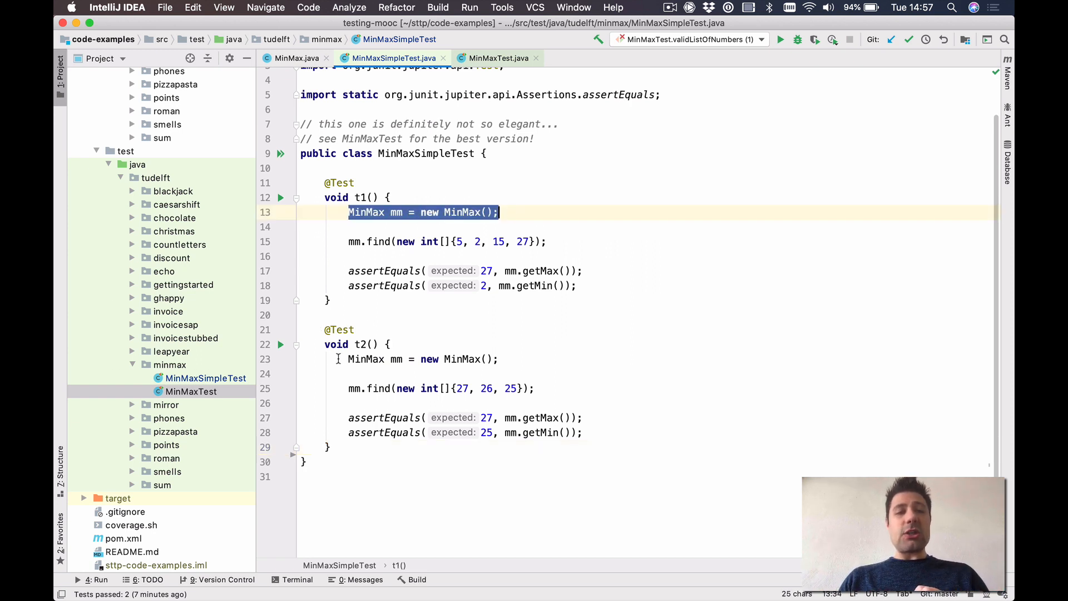
pyautogui.click(530, 360)
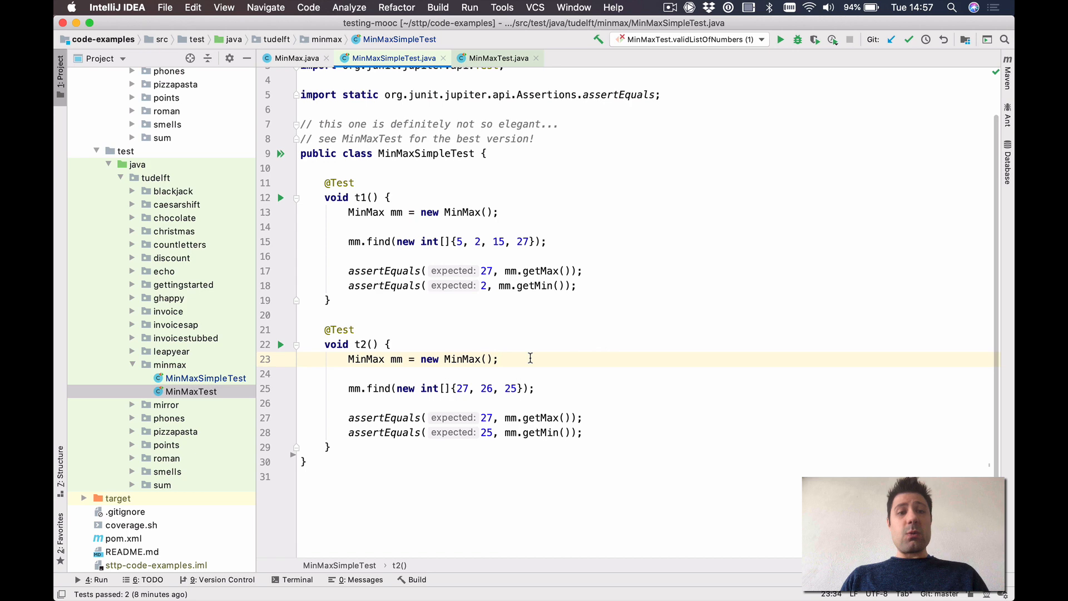
pyautogui.moveTo(392, 344); pyautogui.dragTo(331, 447)
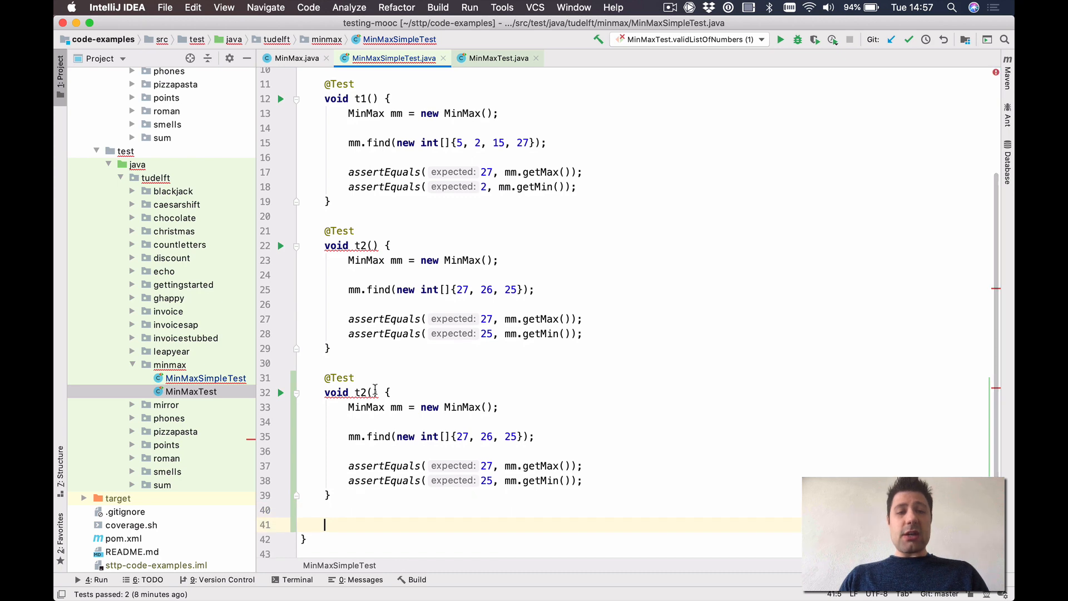
pyautogui.write('3')
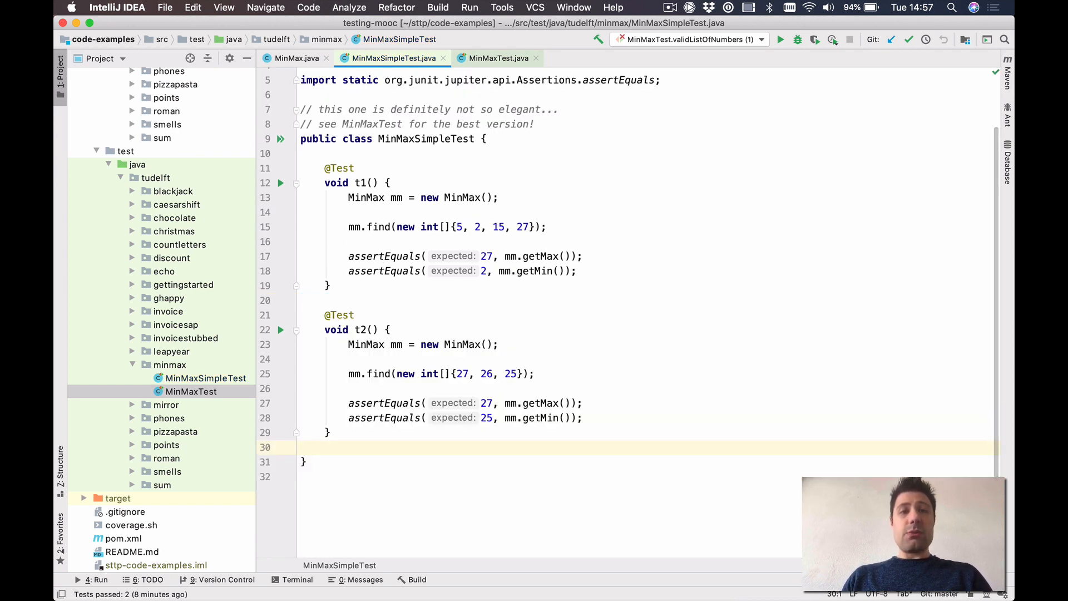
pyautogui.click(499, 58)
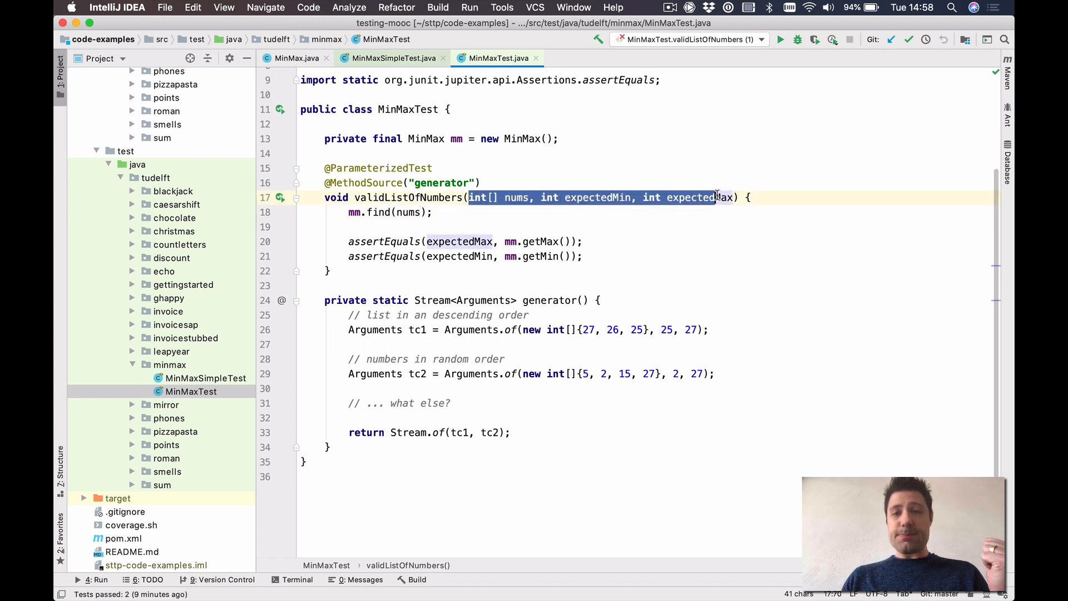
pyautogui.click(519, 198)
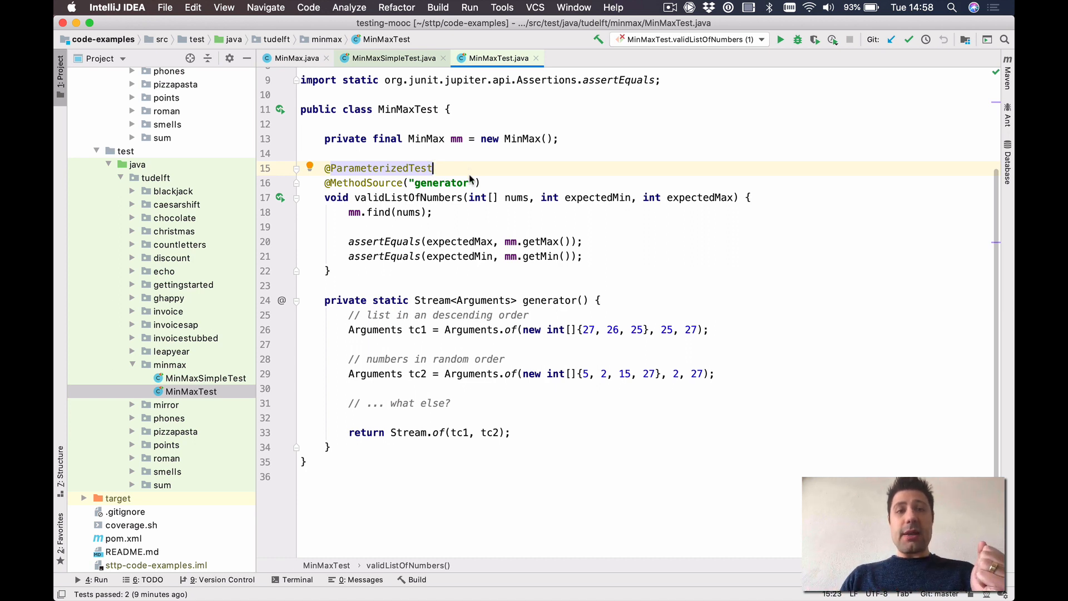
pyautogui.moveTo(503, 203)
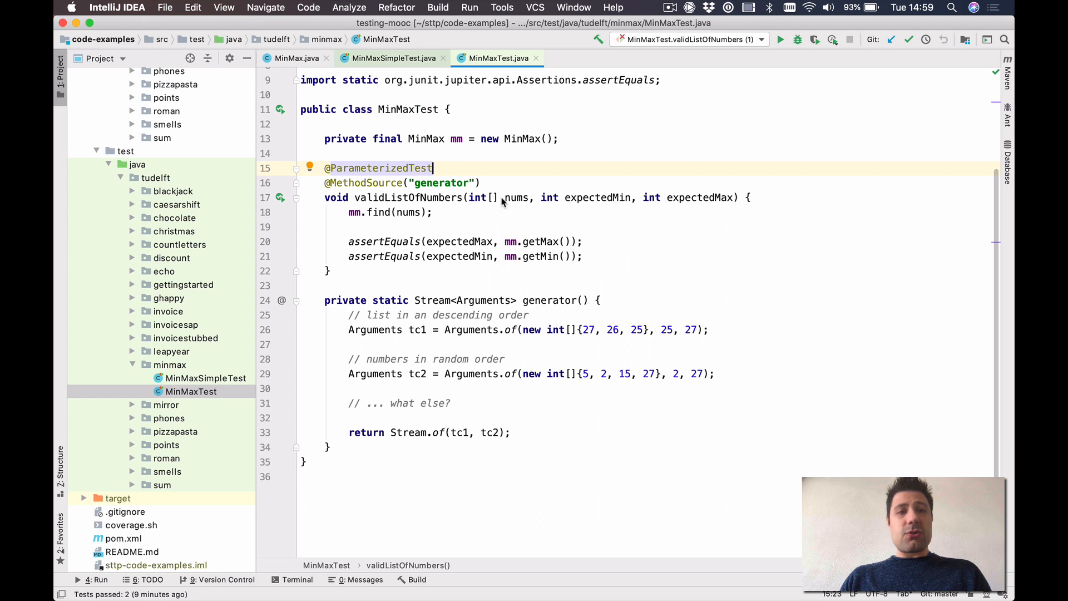
pyautogui.doubleClick(365, 183)
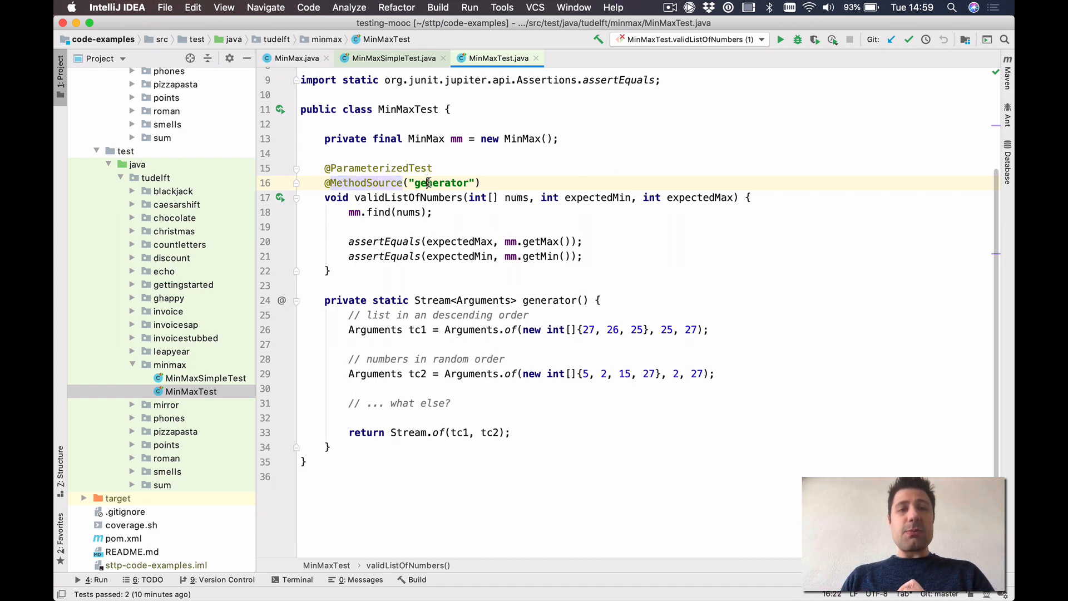
pyautogui.doubleClick(550, 299)
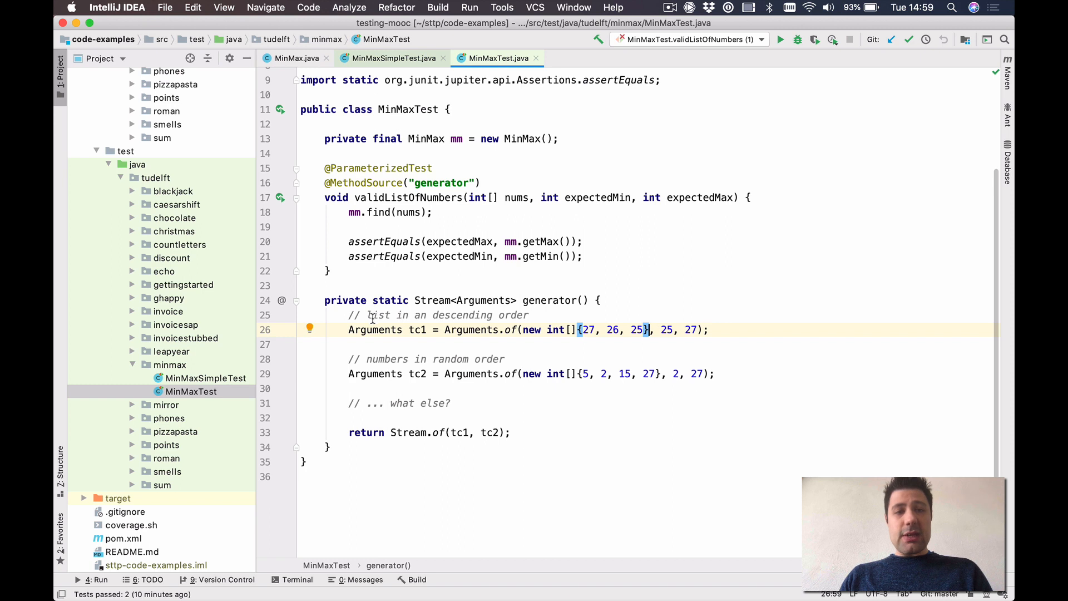
pyautogui.moveTo(610, 342)
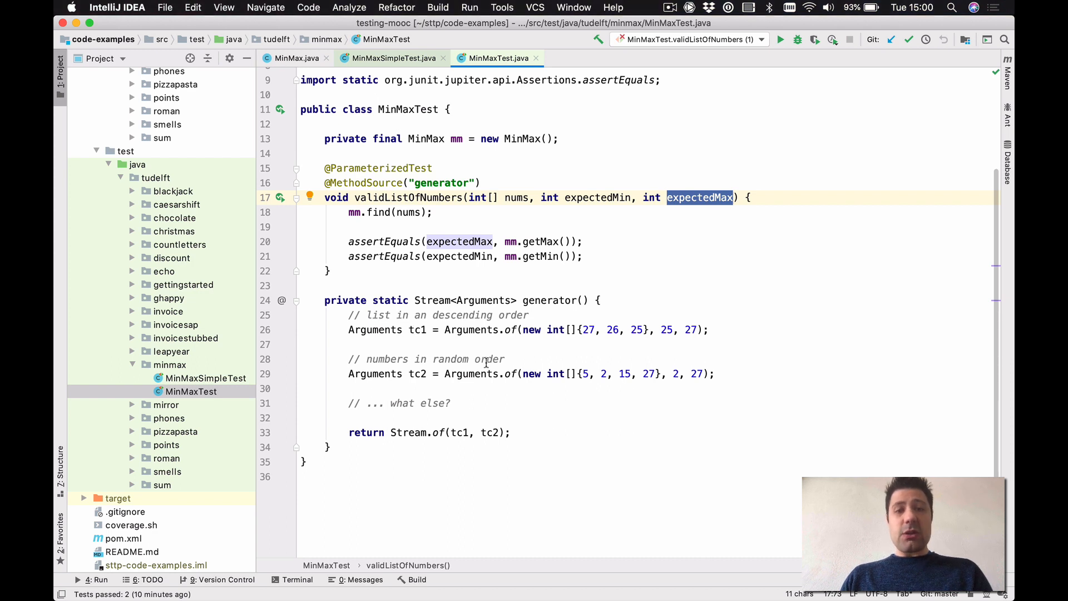
pyautogui.moveTo(542, 374)
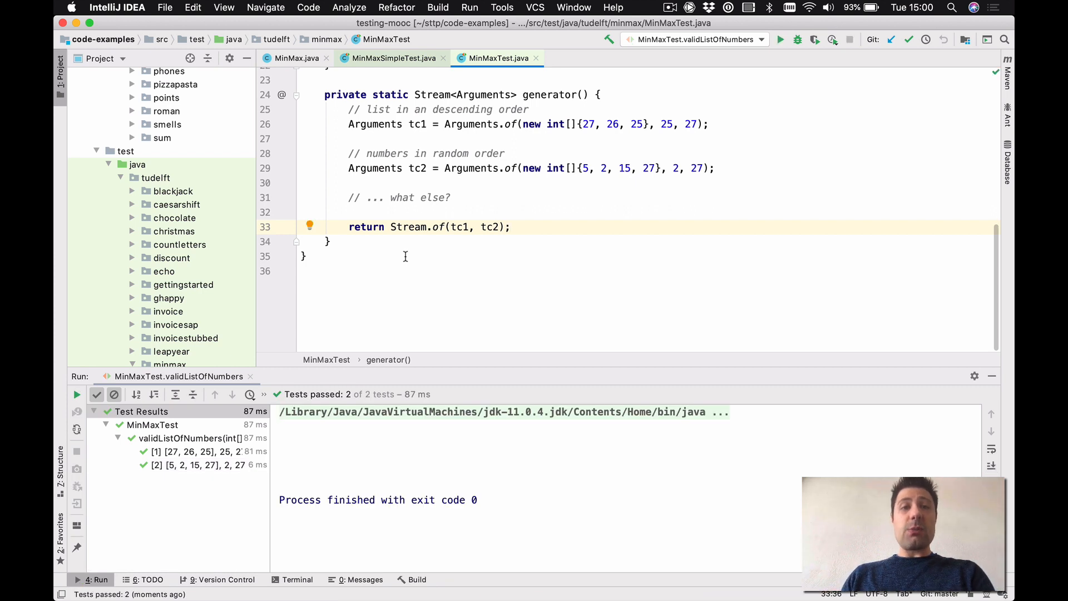
pyautogui.moveTo(194, 484)
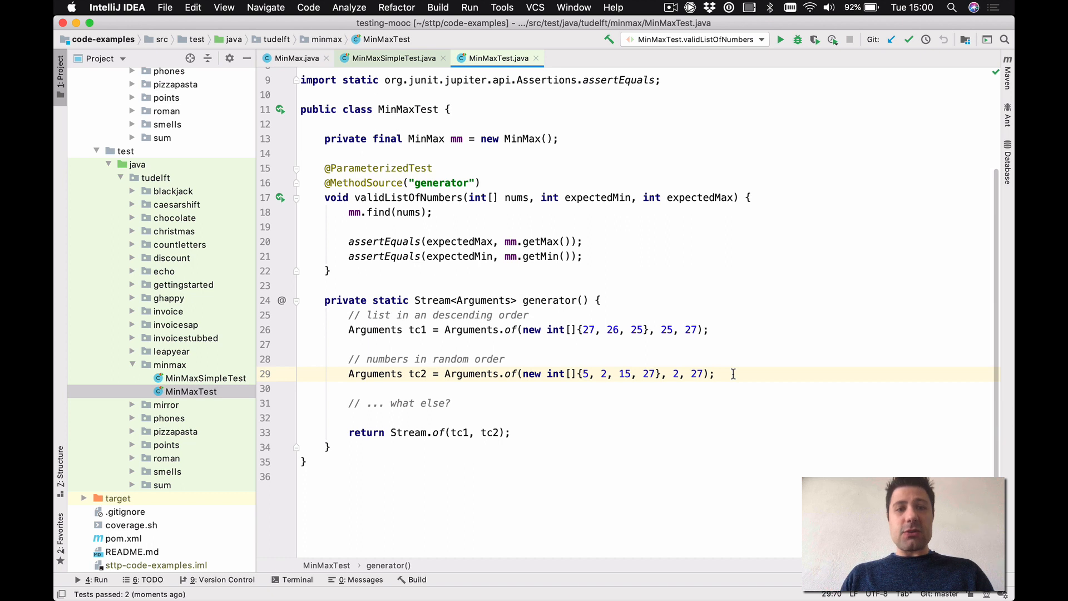
# Step: Add tc3 = Arguments.of(new int[]{1, 1}, 1, 1) and include tc3 in Stream.of
pyautogui.press('enter')
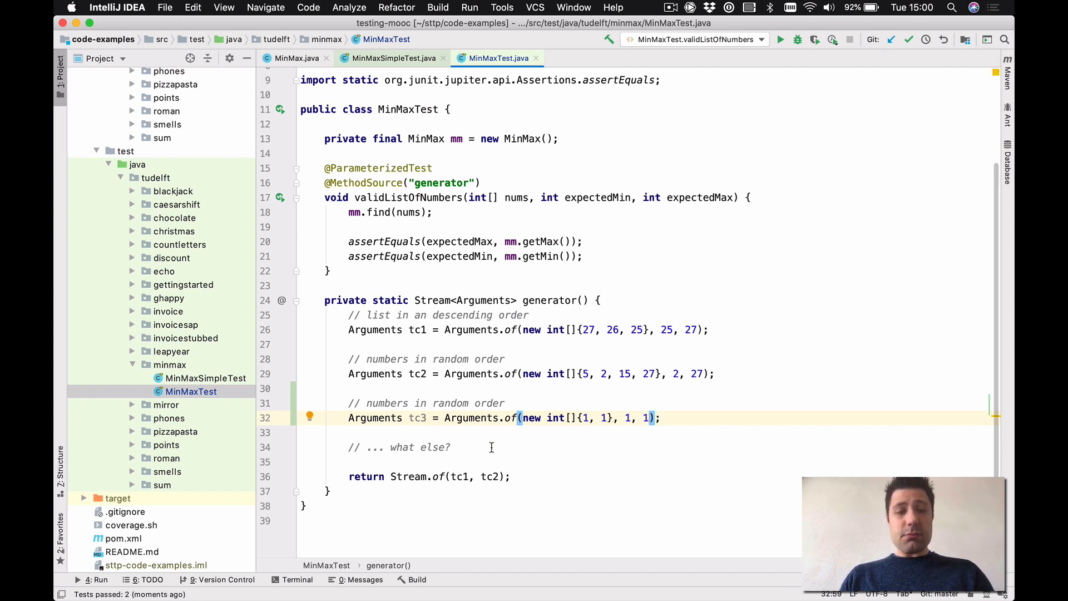
pyautogui.write(', tc3')
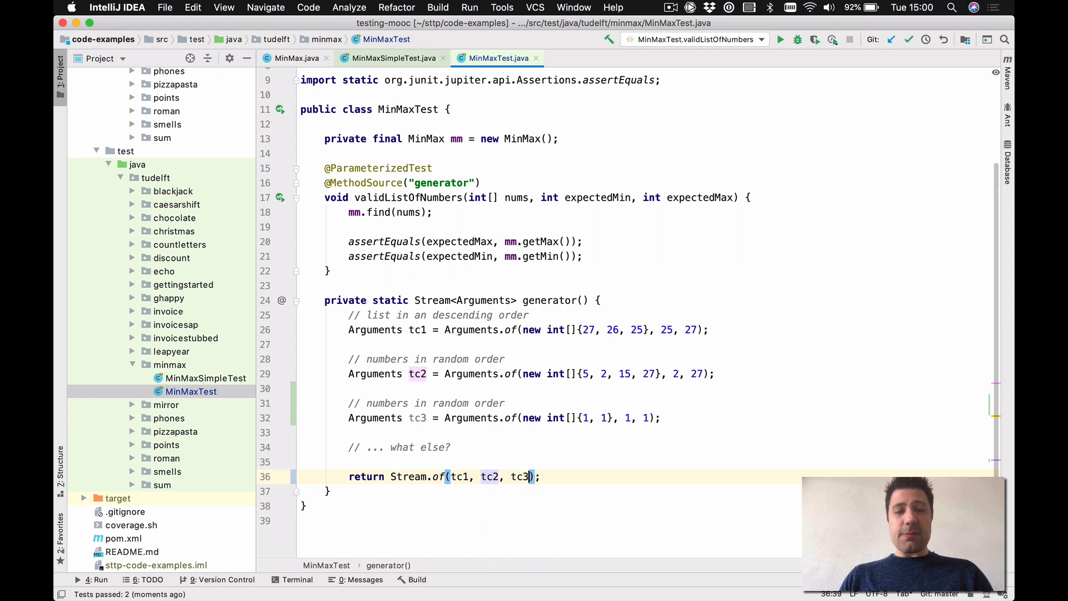
pyautogui.click(280, 198)
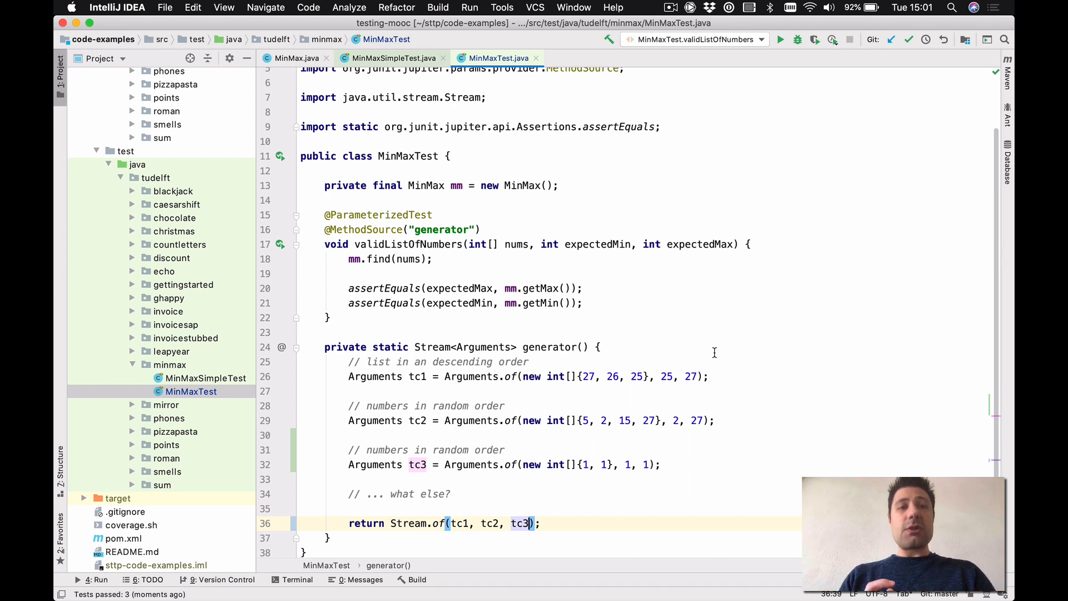
pyautogui.moveTo(659, 218)
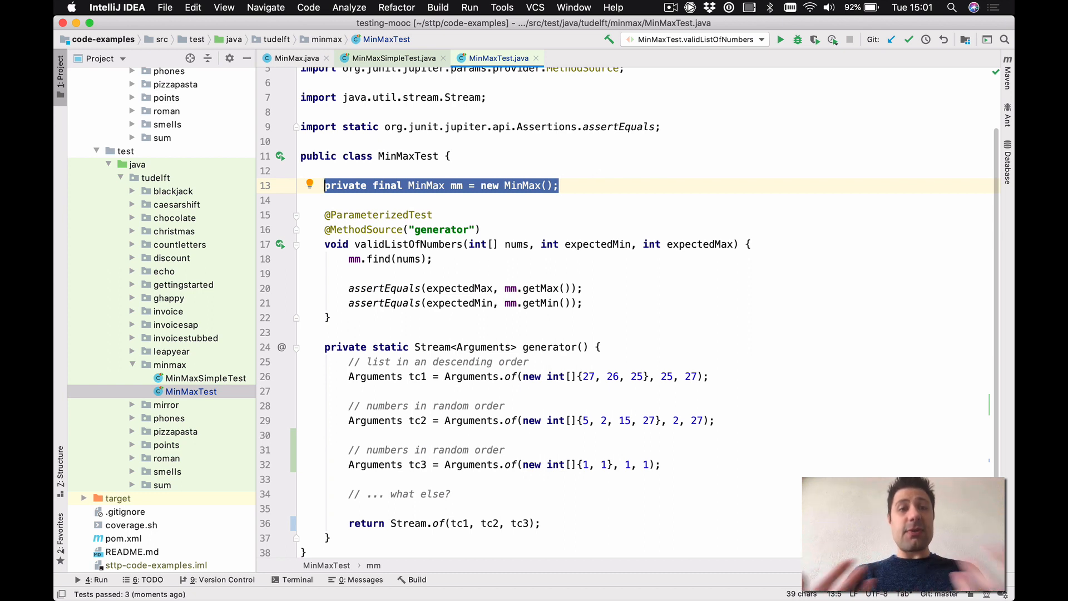
# Step: Re-run validListOfNumbers and confirm all three generator cases pass
pyautogui.click(557, 186)
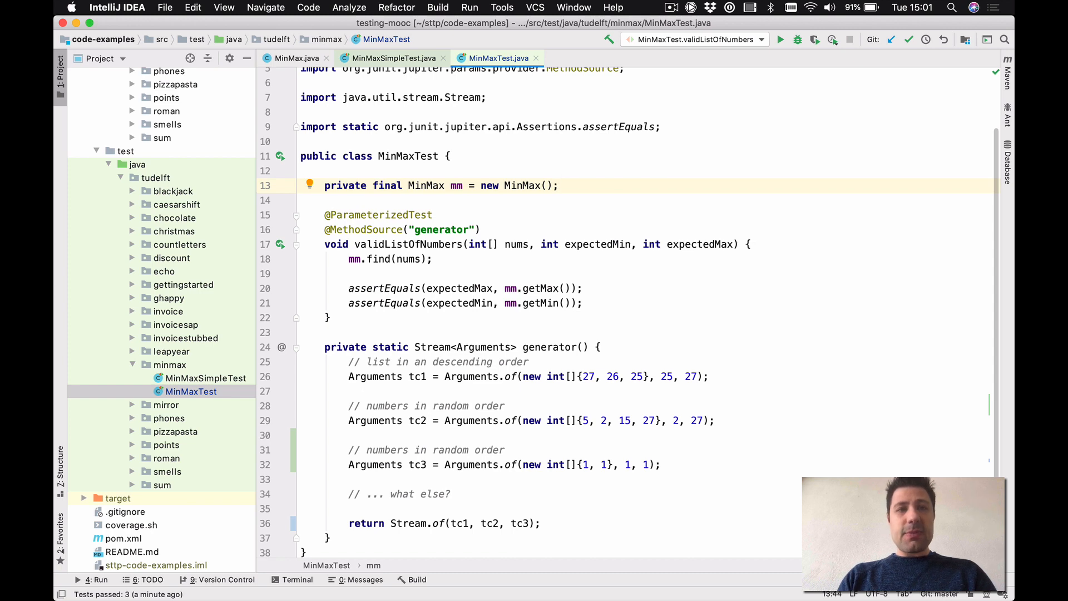
pyautogui.write('@BeforeEach')
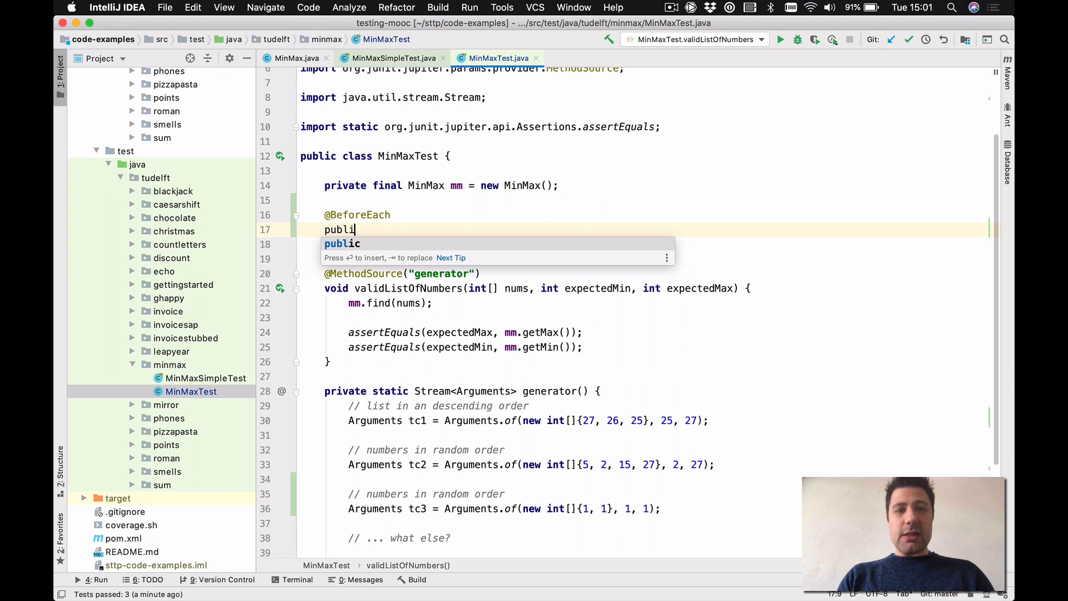
pyautogui.write('void setUp() {')
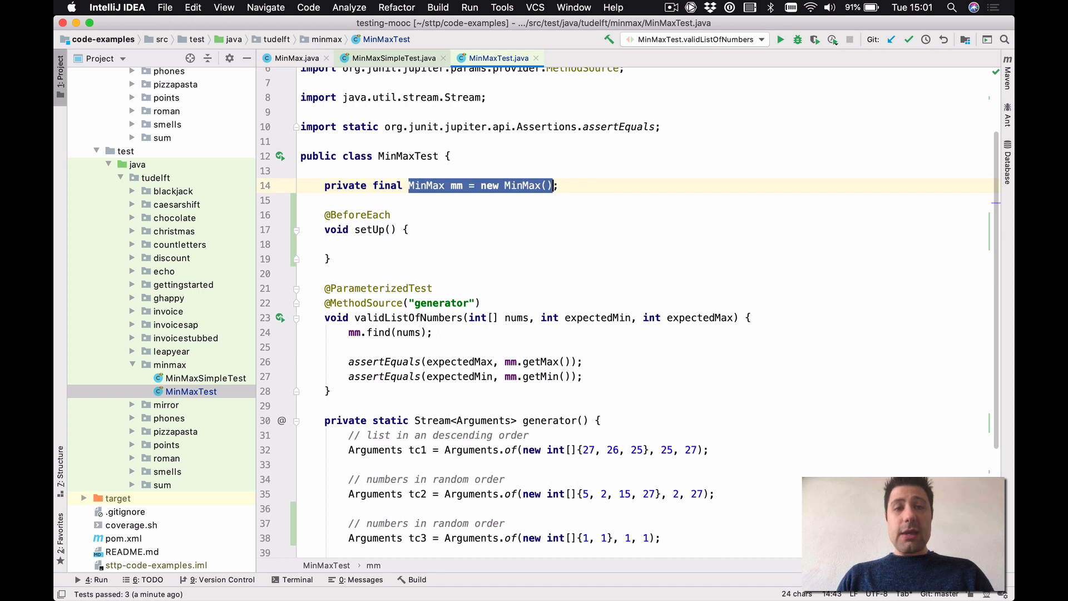
pyautogui.write('MinMax mm = new MinMax()')
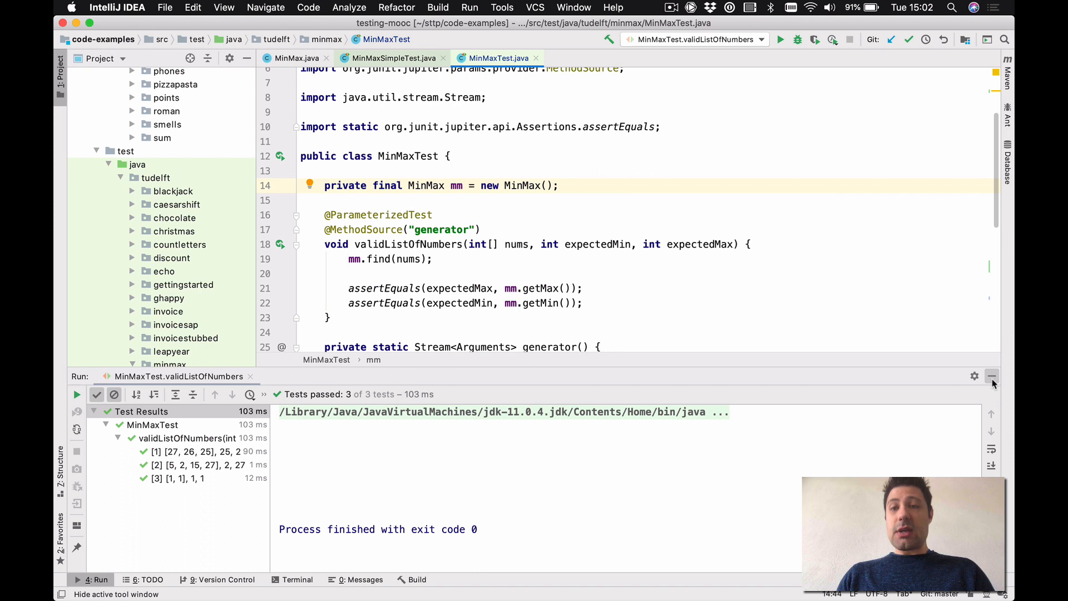
pyautogui.click(992, 376)
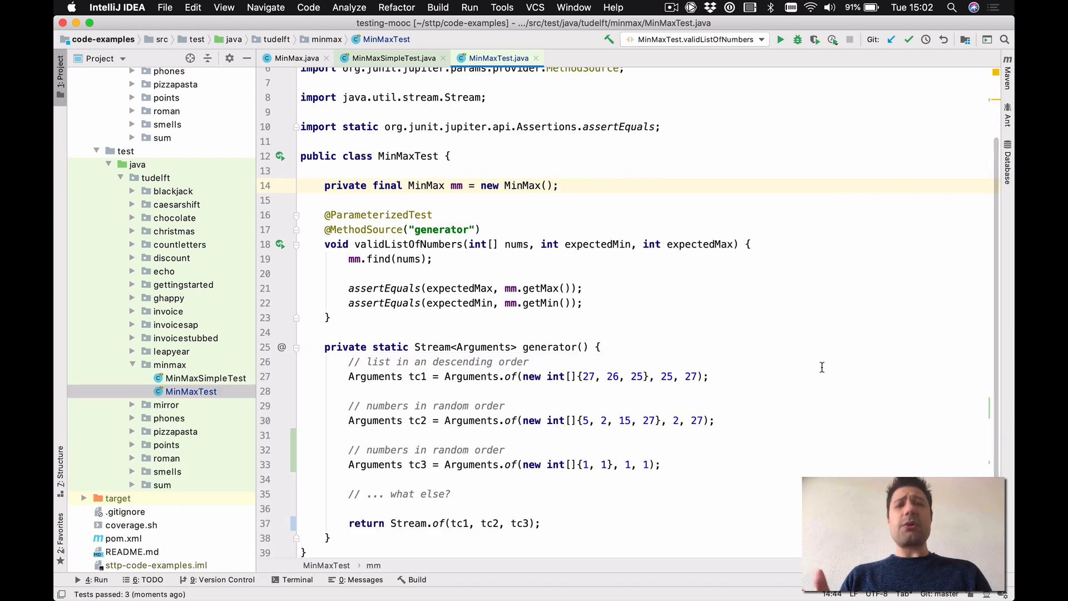